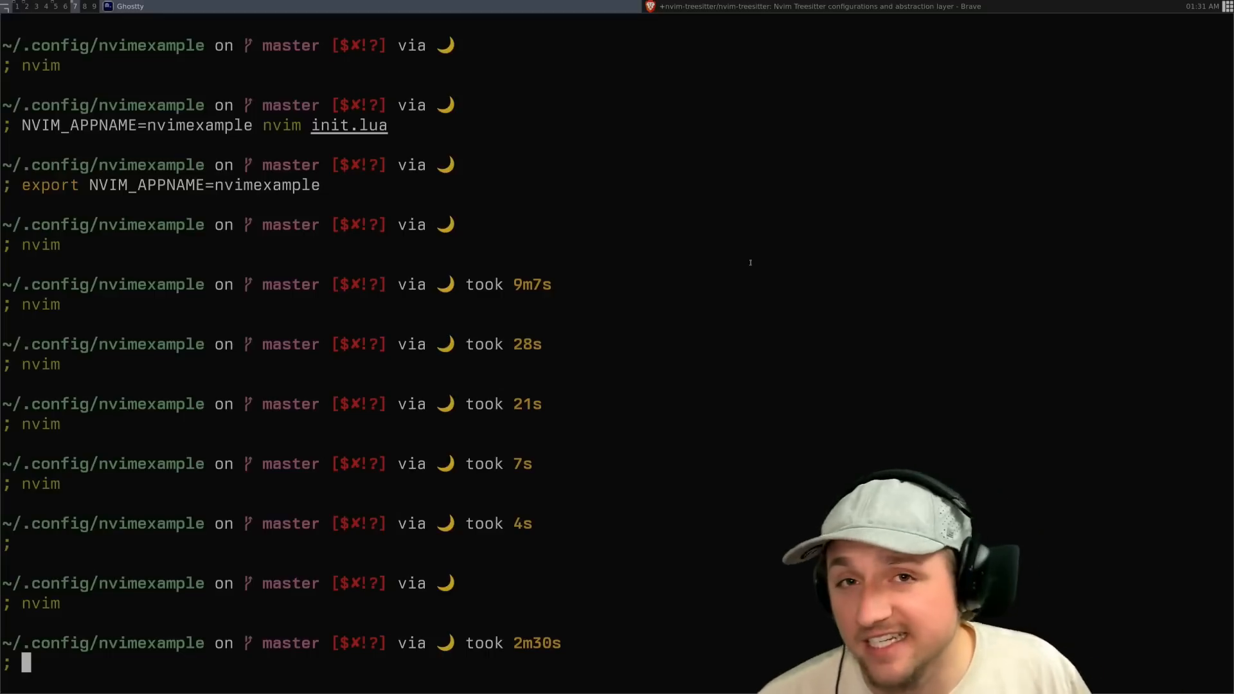
- Open init.lua in Neovim, type a trial if-true block printing "WOW!", then delete it
type("nvim init.lua")
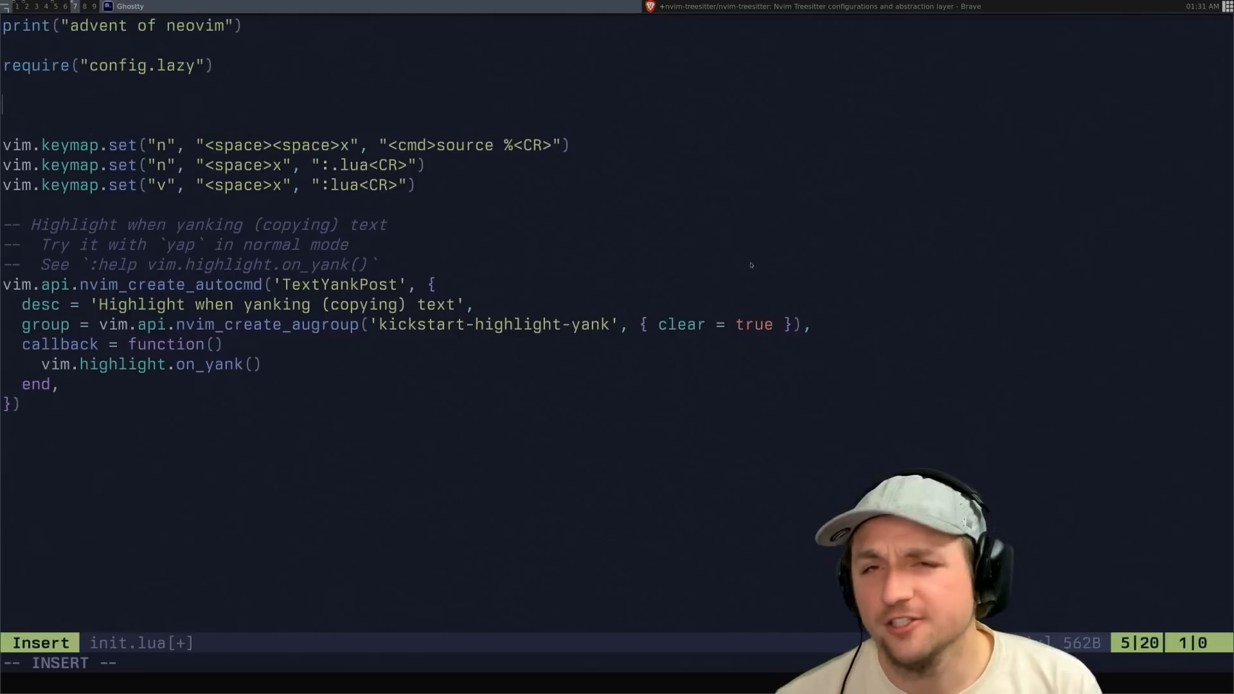
type("if true then")
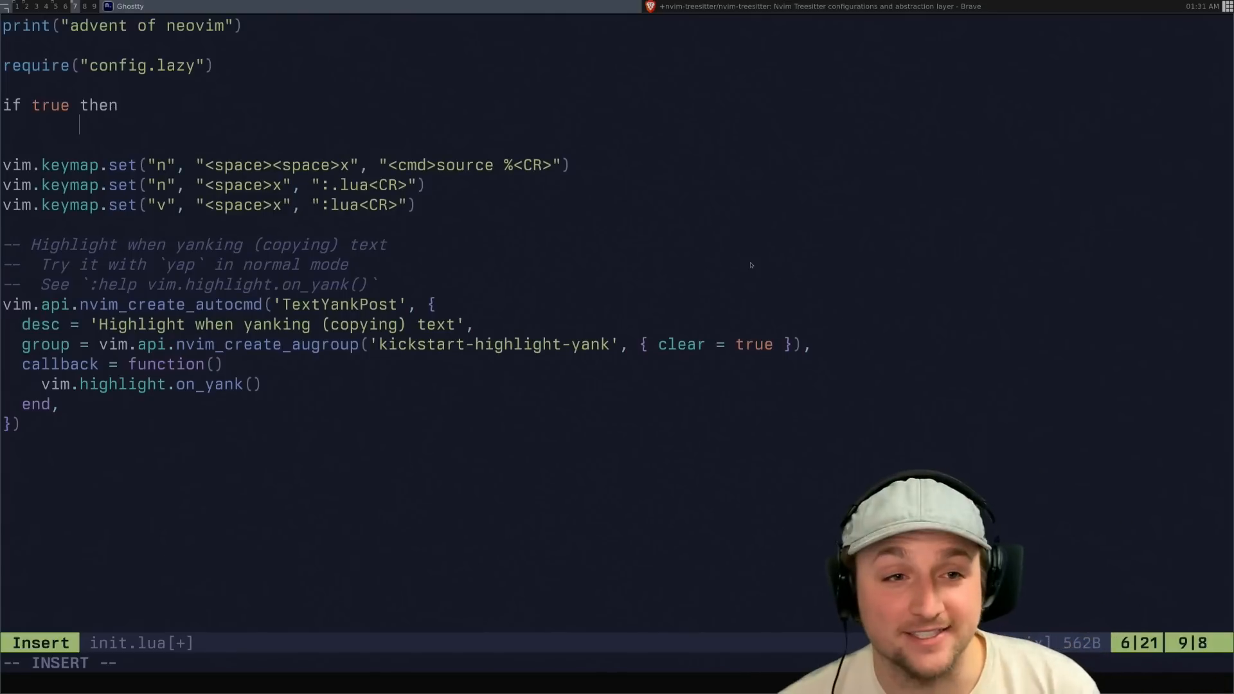
type("print(\"WOW!\")")
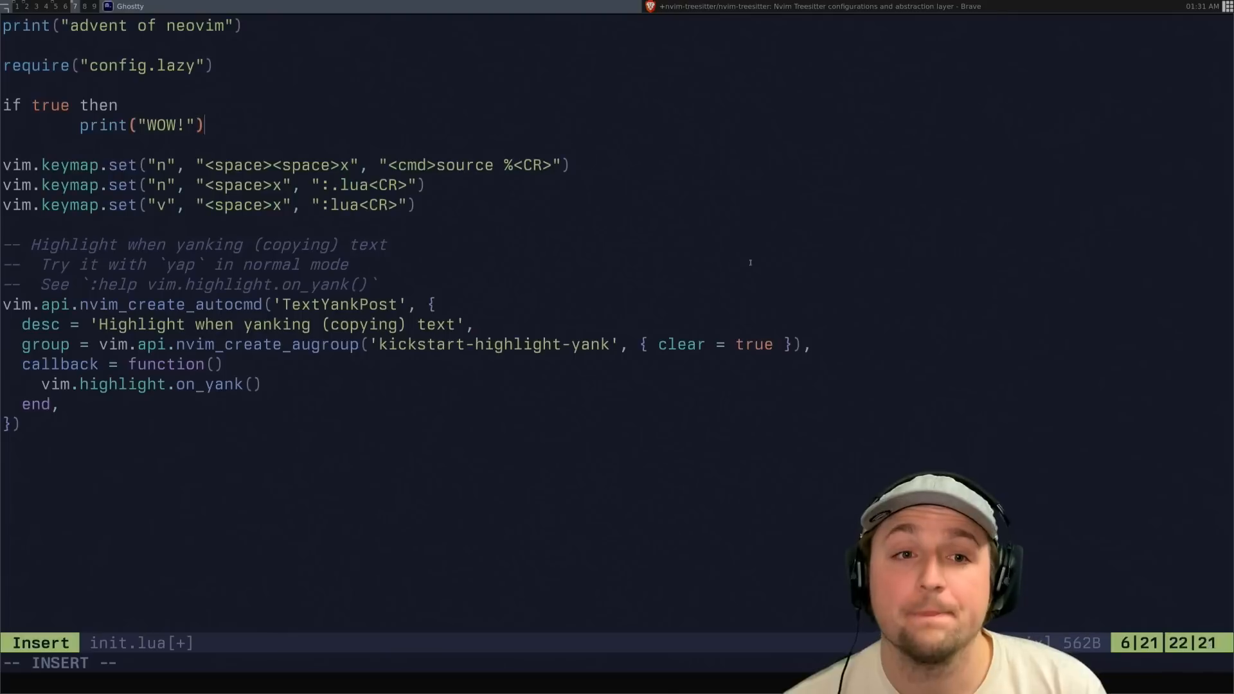
key("Escape")
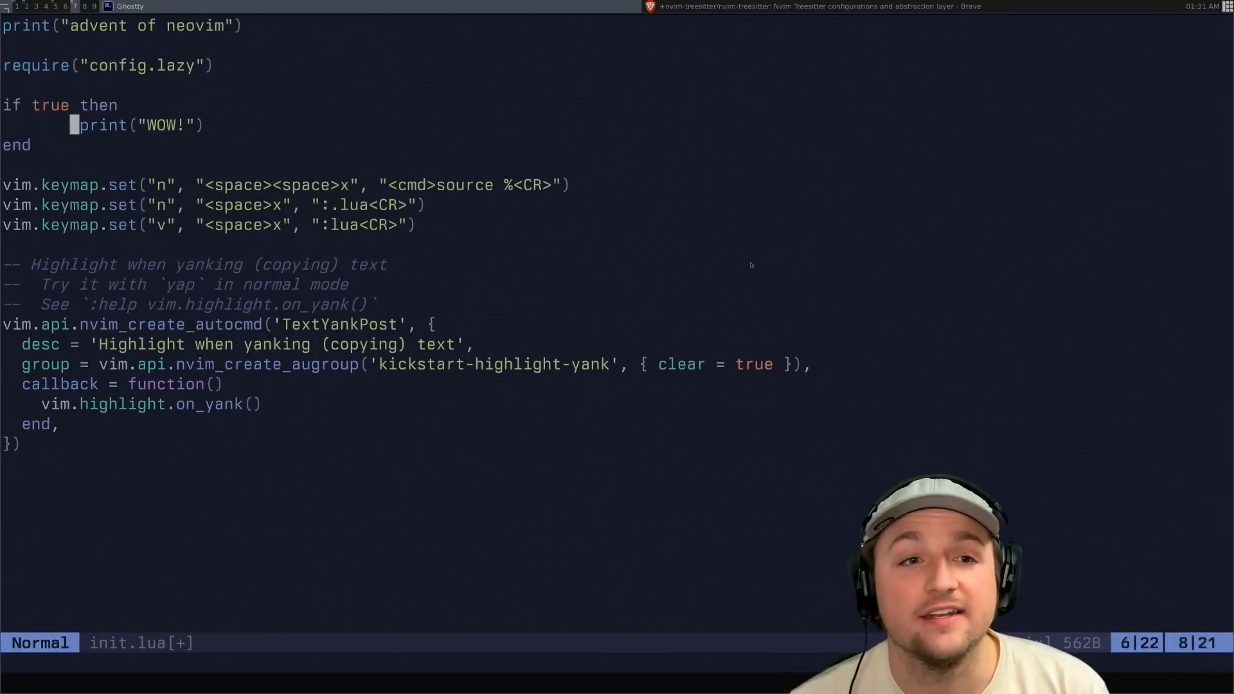
key("l")
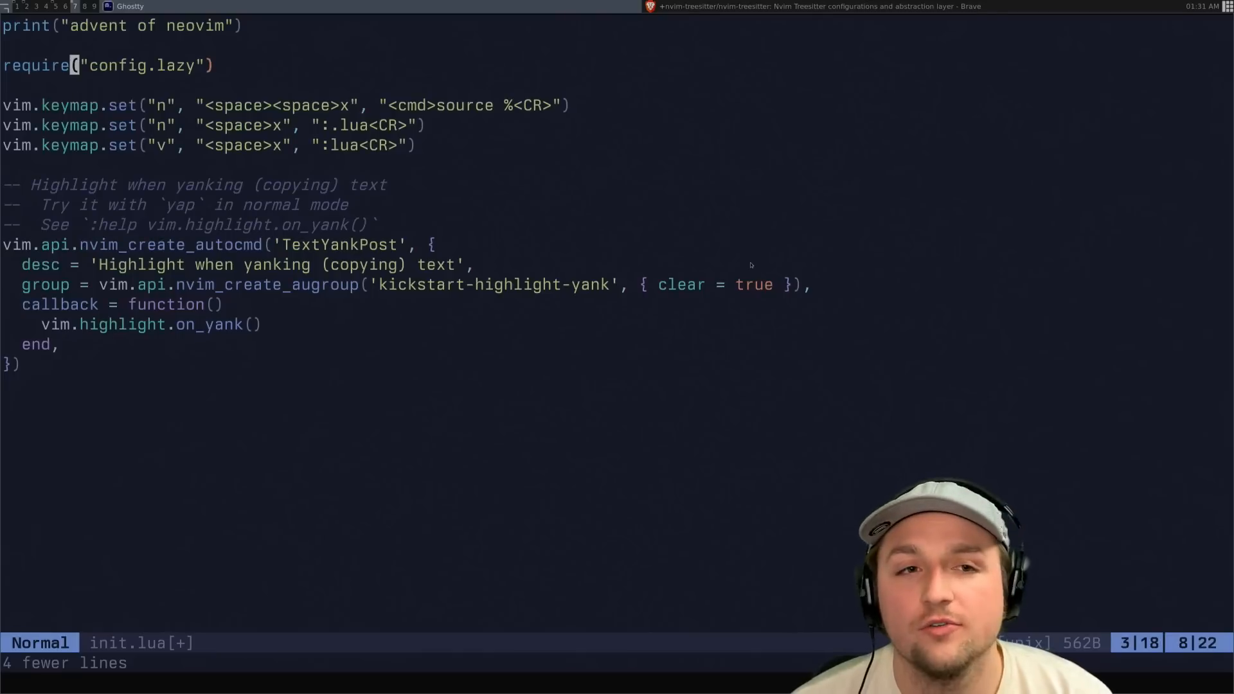
- Add vim.opt.shiftwidth = 4 below the config.lazy require and run the line
type("vim.opt")
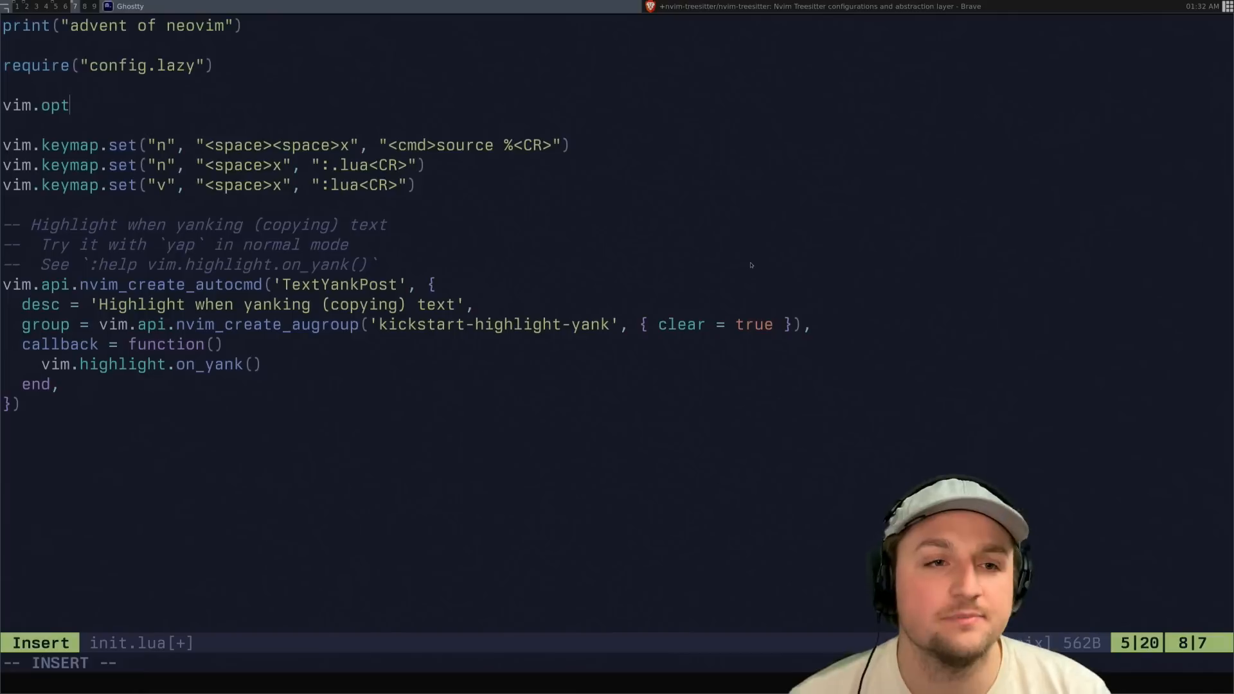
type(".")
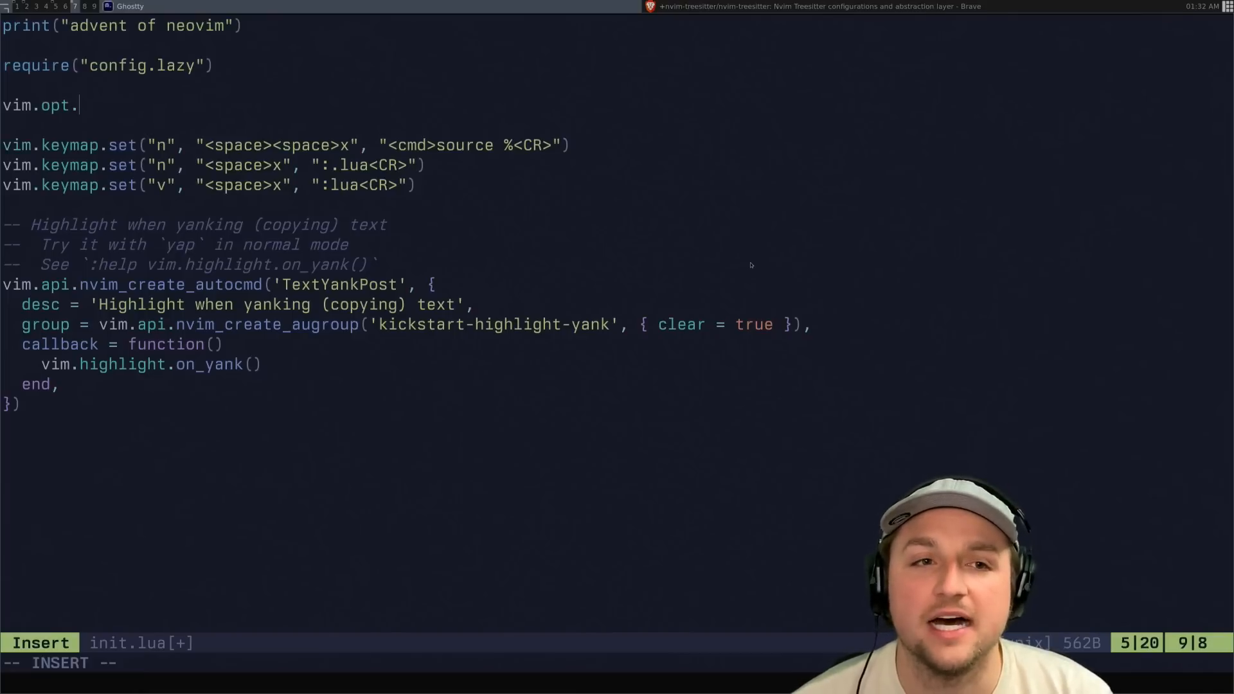
type("shiftw")
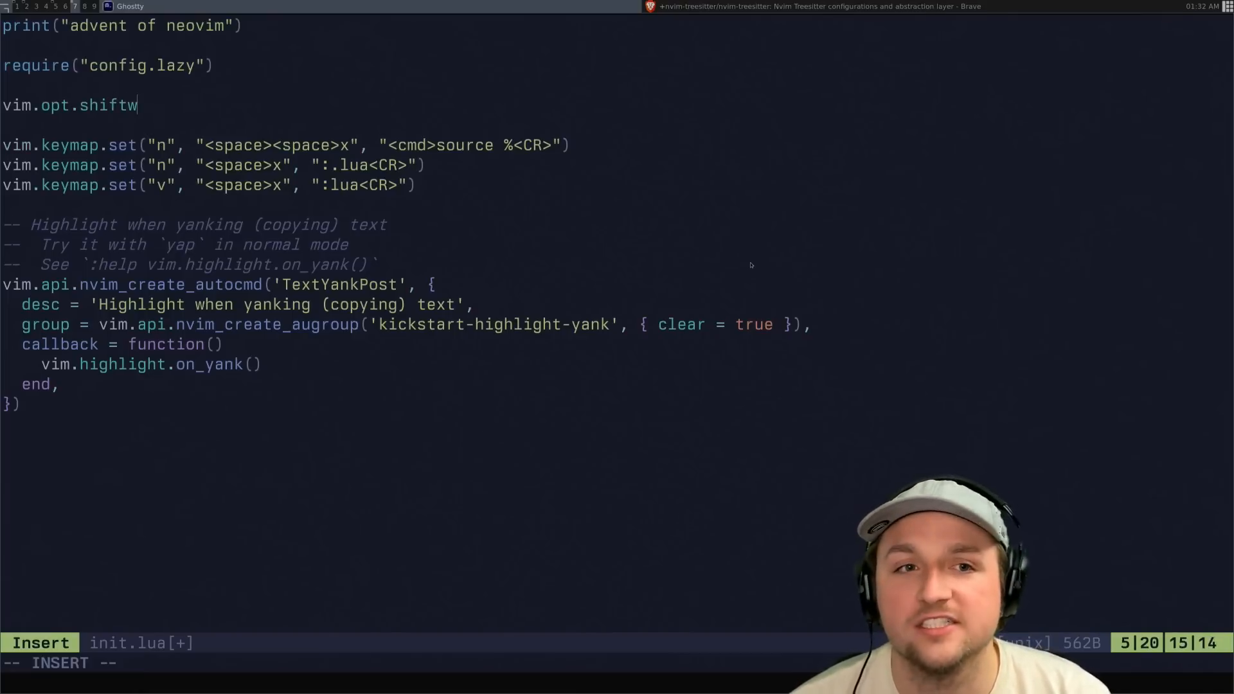
type("idth = 4")
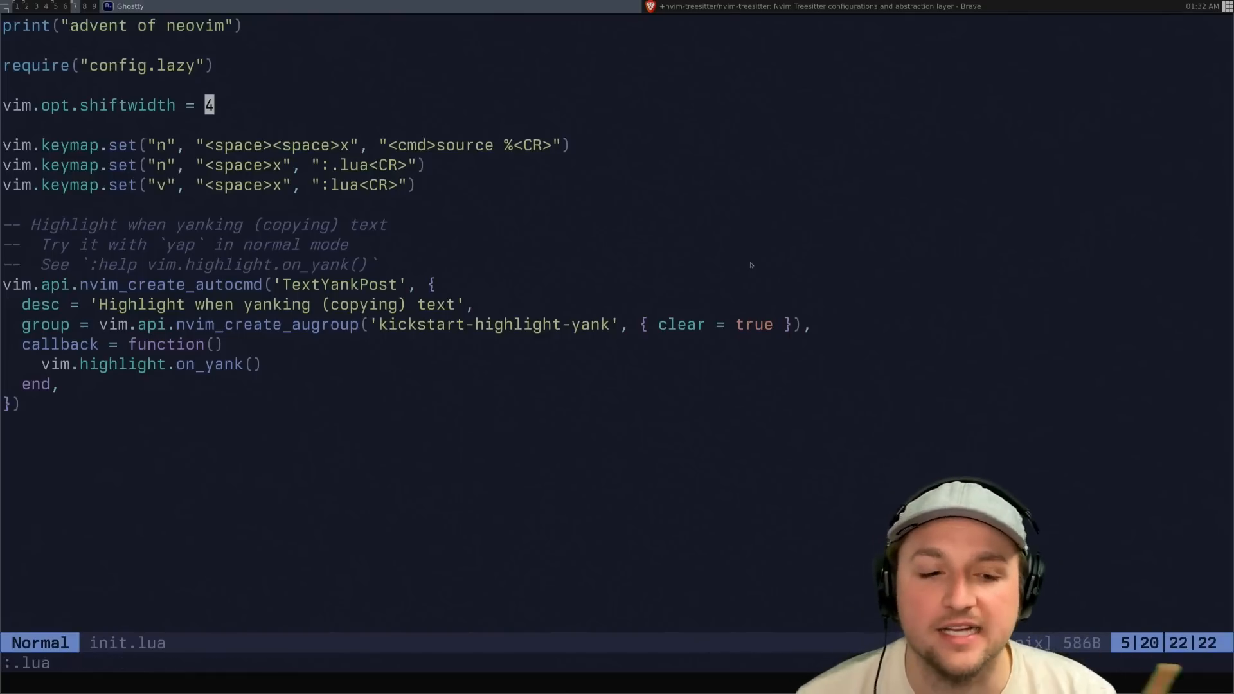
type("if tru")
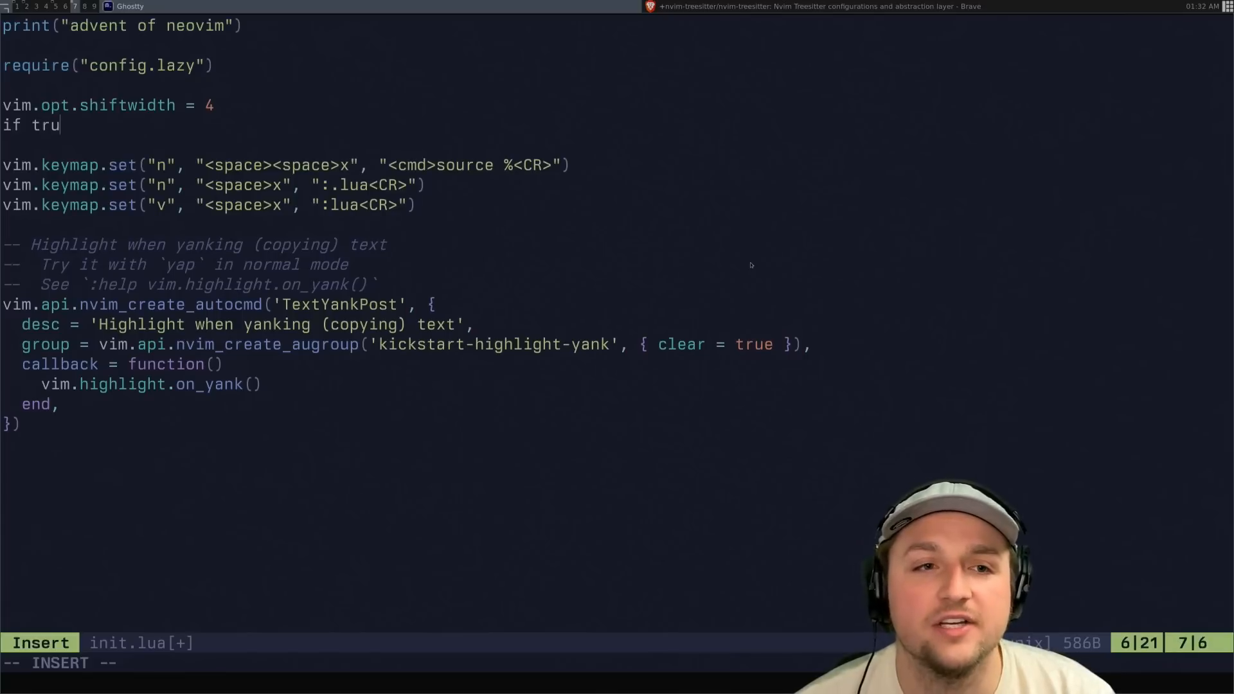
- Check four-space indentation with a test if-true print block, delete it, then save and quit
type("e then")
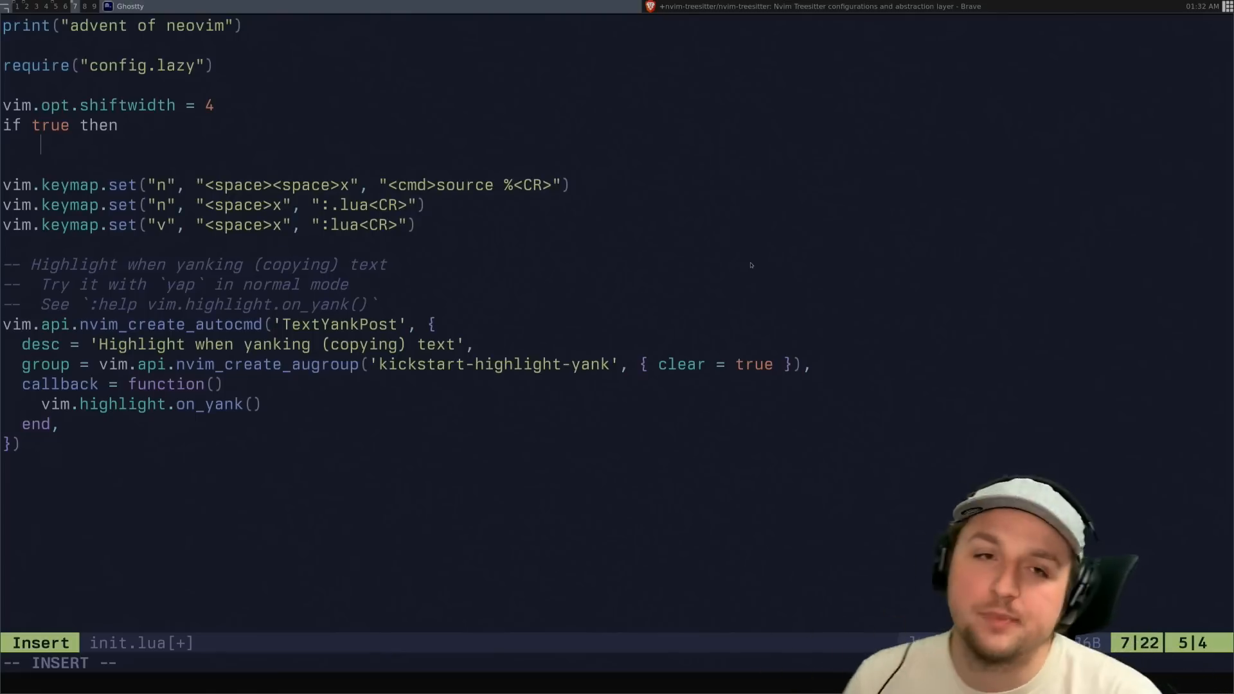
type("print*\"m")
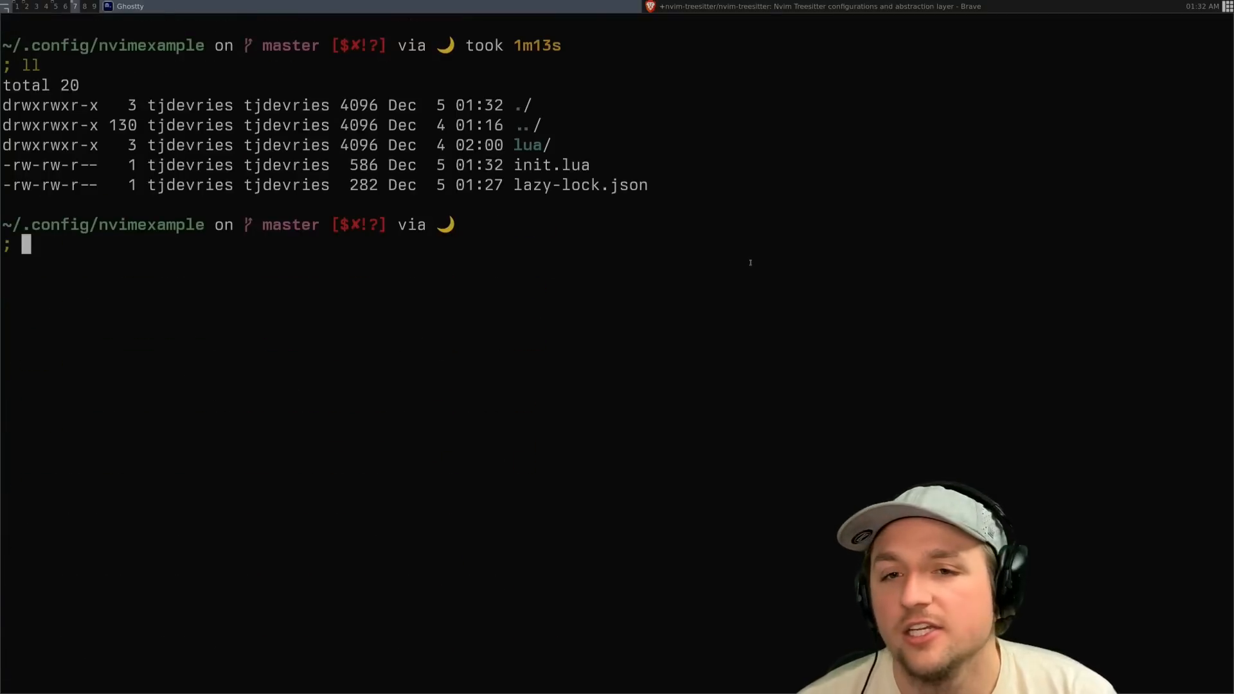
- Create the after/ftplugin directories and open after/ftplugin/lua.lua in Neovim
type("mkdir lua/config/plugins")
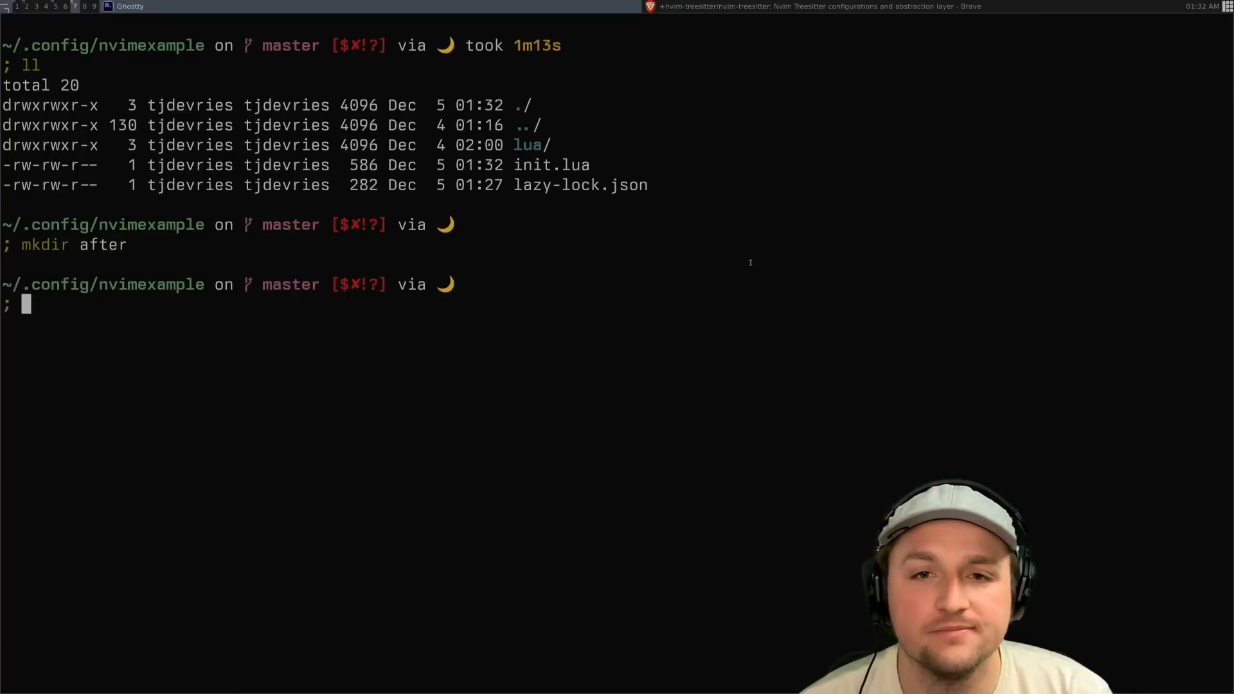
type("mkdir after/ftplugin")
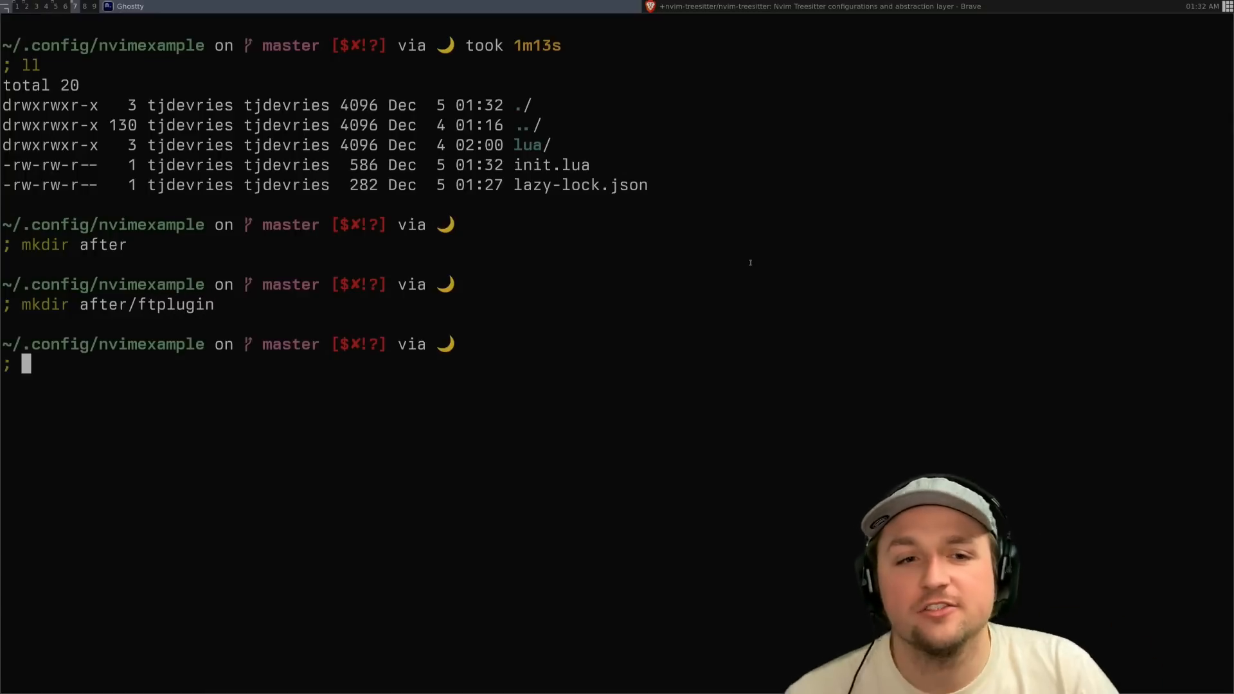
double_click(102, 245)
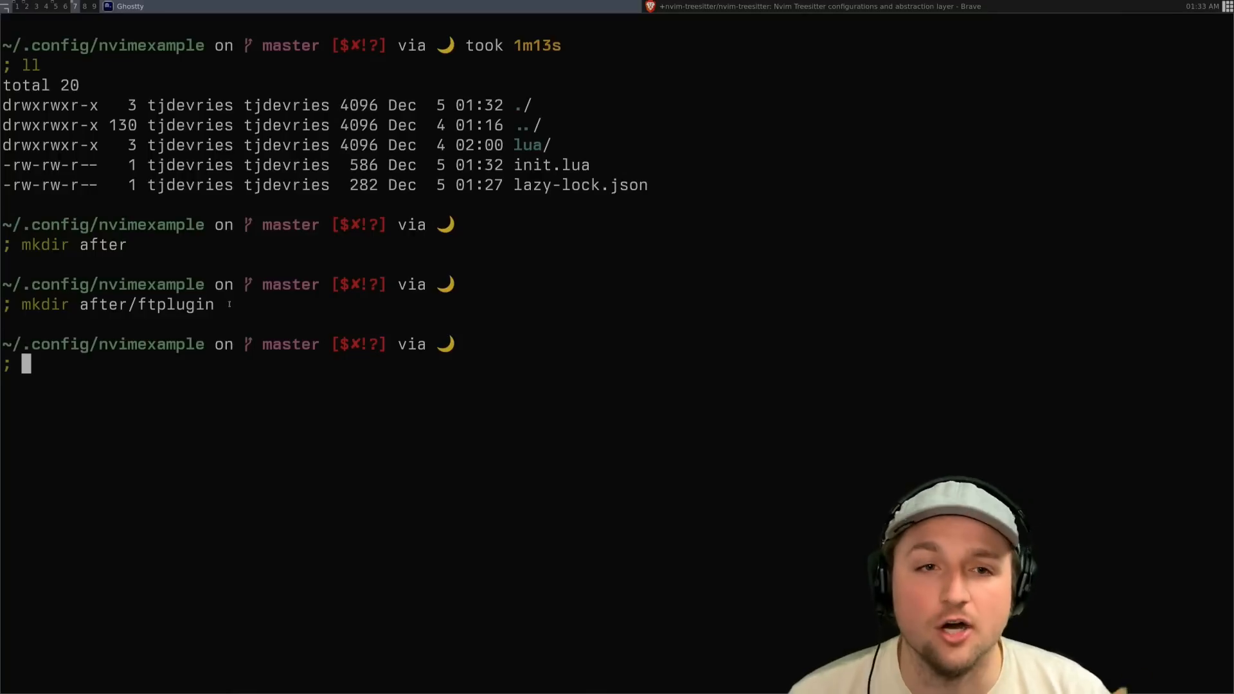
type("nvim aft")
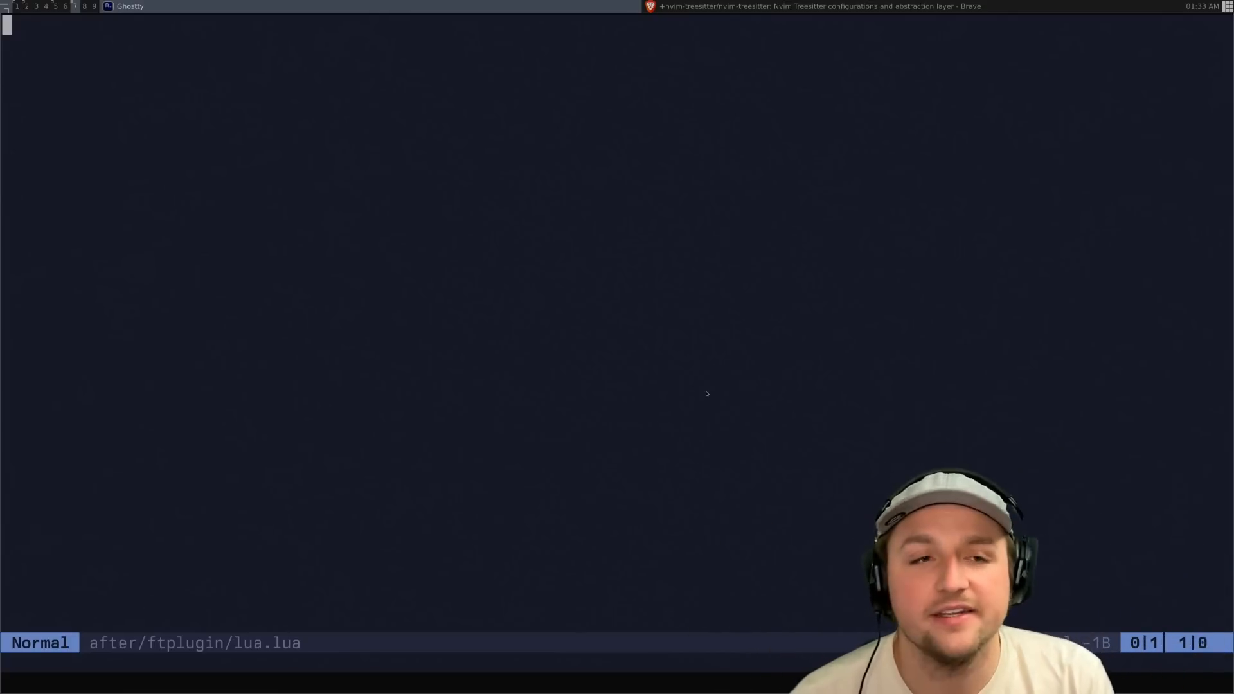
- Discard a trial if-true block, then write vim.opt_local.shiftwidth = 2 and save
key("i")
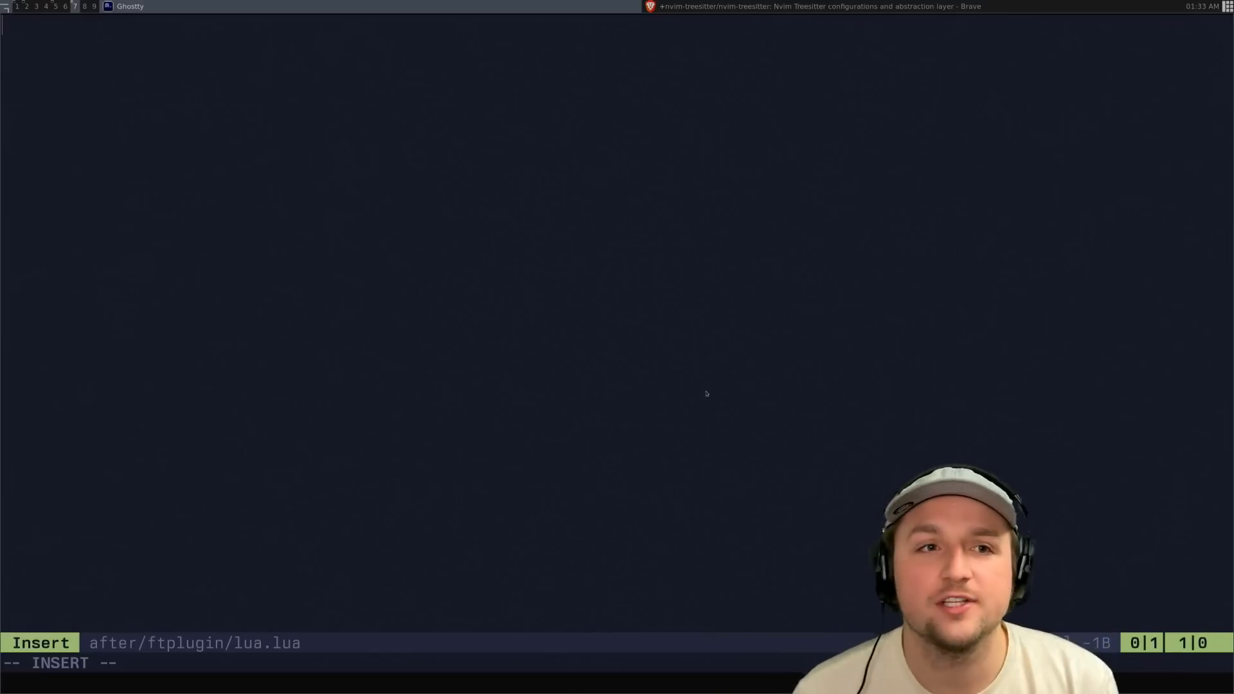
type("if true then")
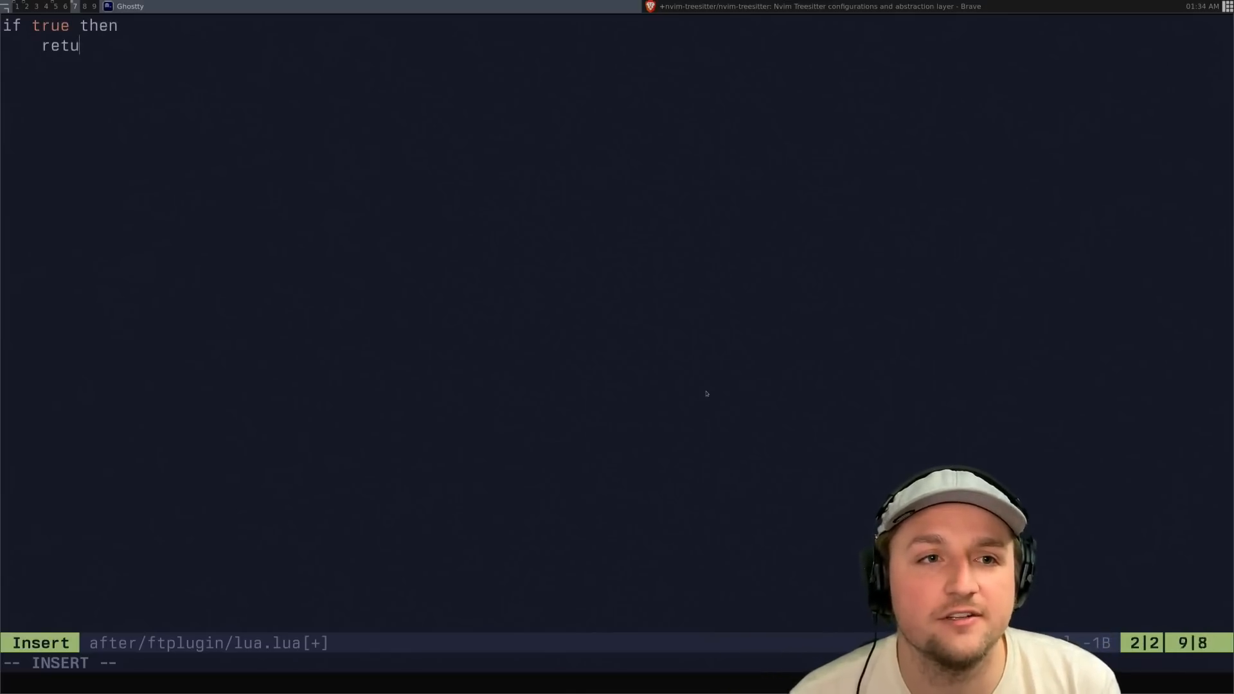
key("Escape")
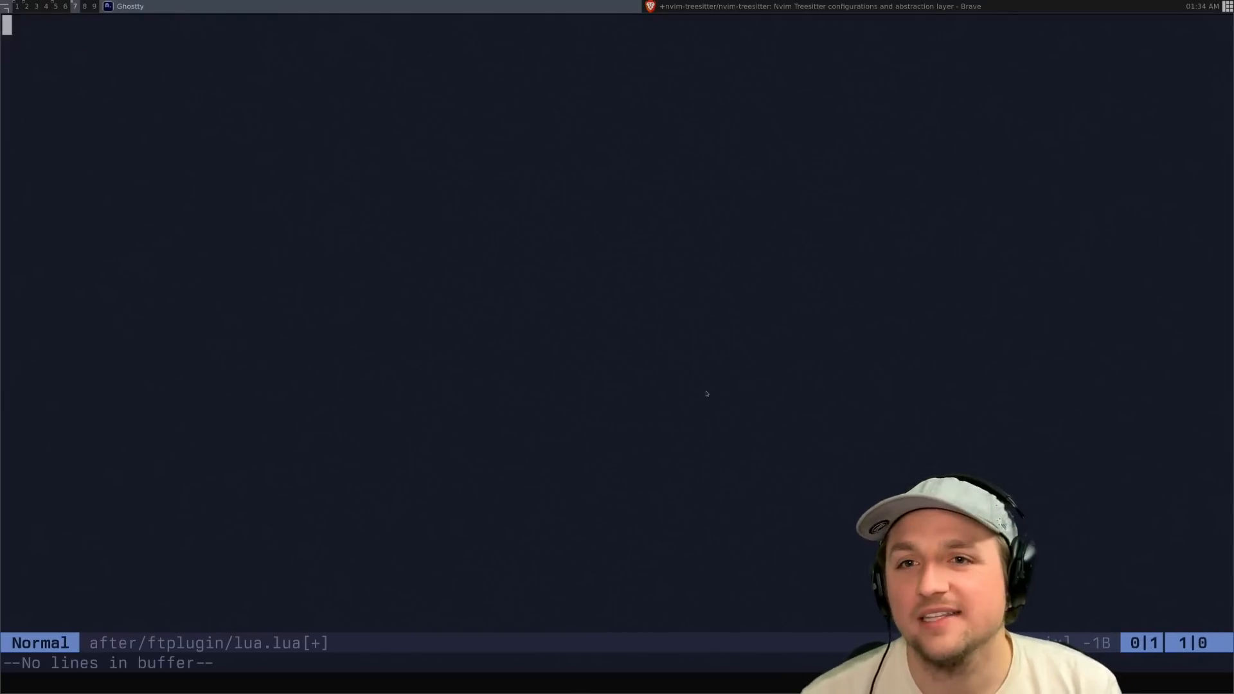
type("vim.")
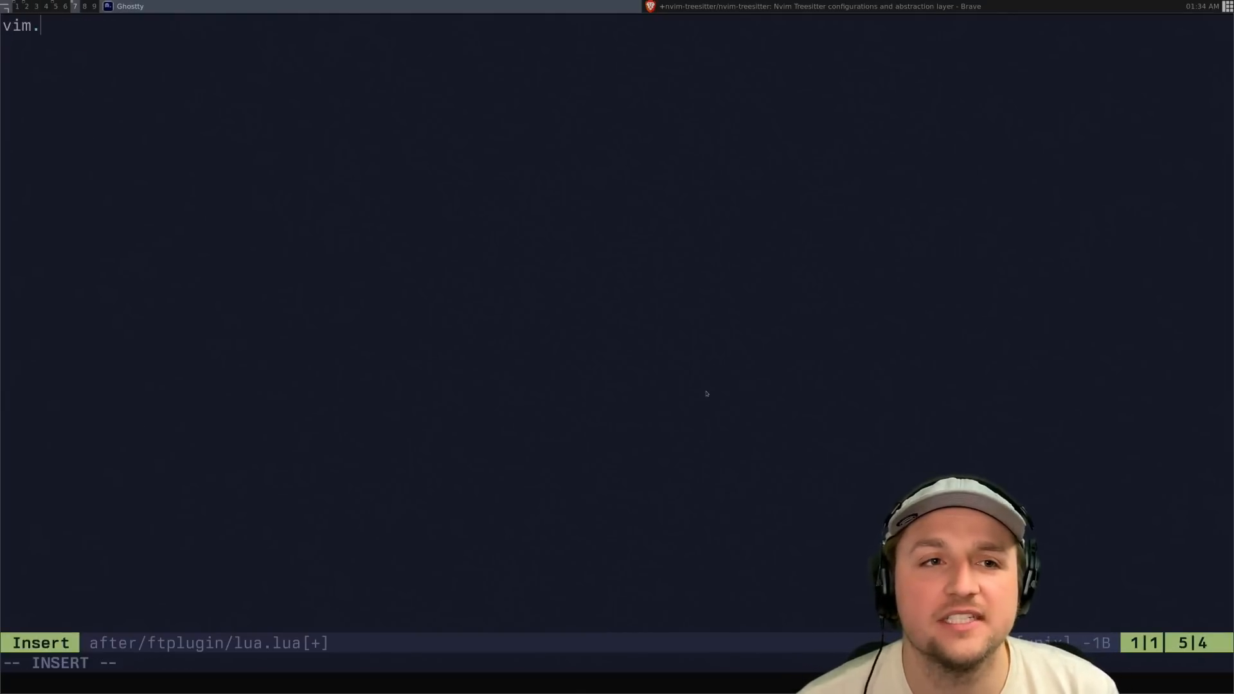
type("opt")
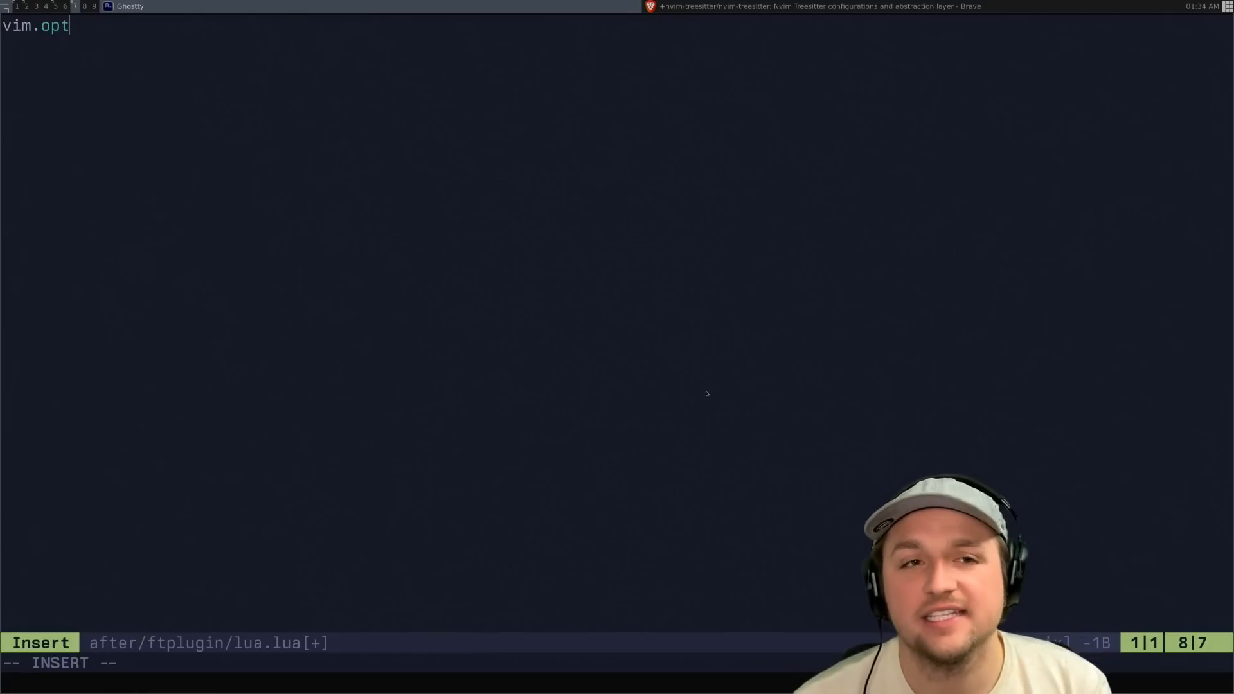
type("_local")
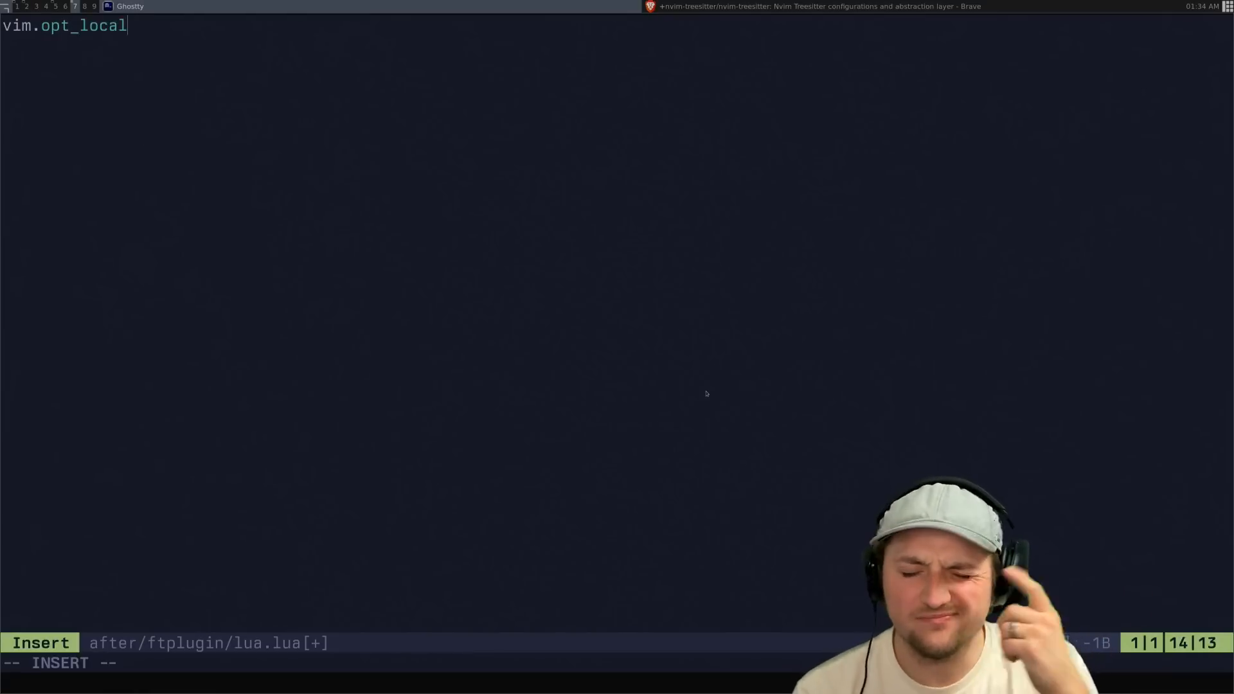
type(".shiftwidth = 2")
left_click(617, 663)
type(":e")
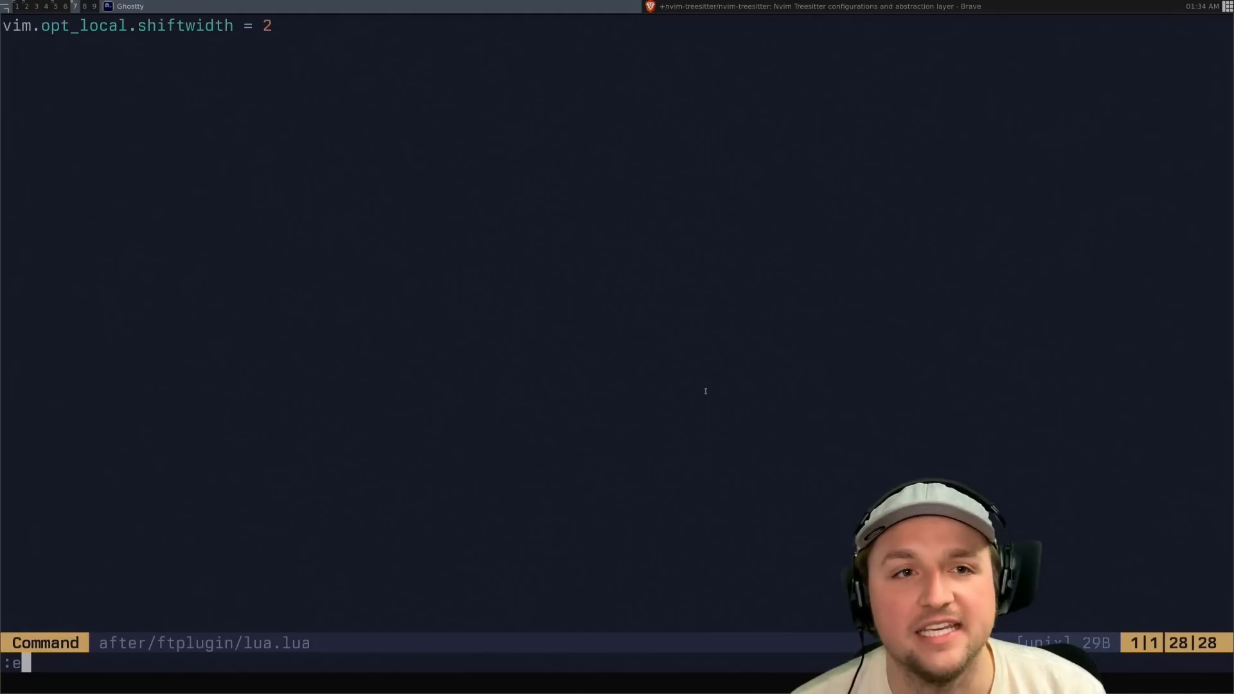
- Test two-space indentation with an if-true print("TWO SPACES ") block, then start declaring local set
type("if true then")
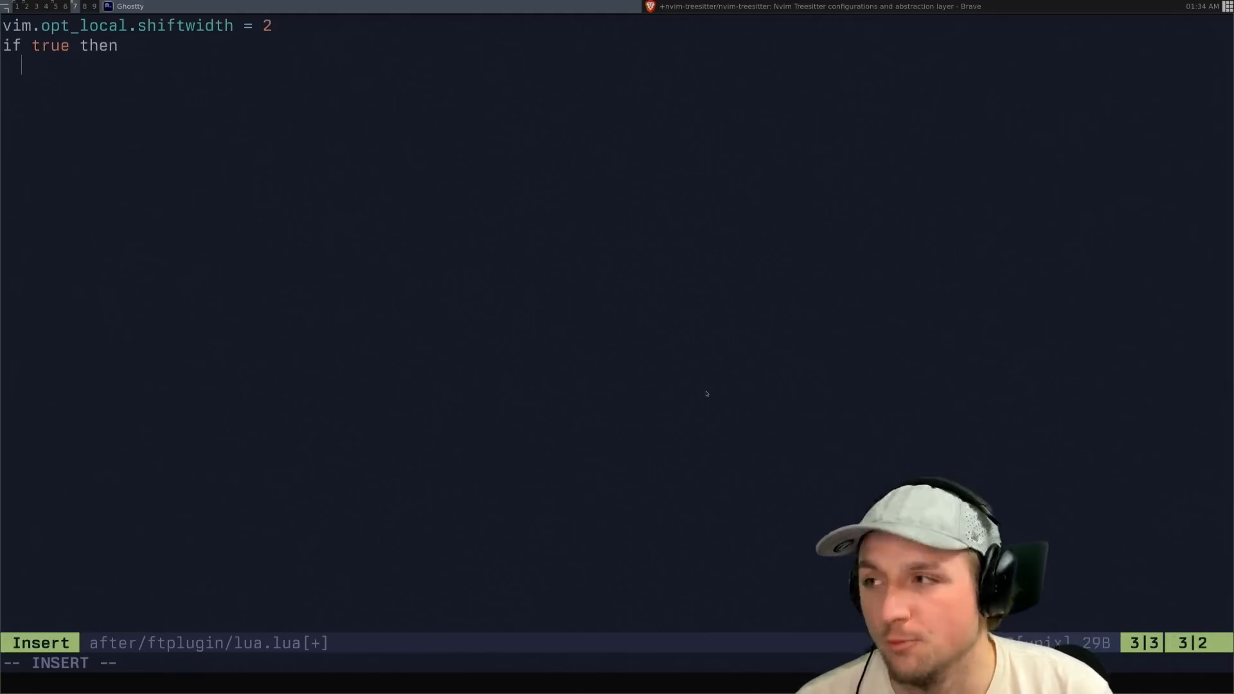
type("print(\"")
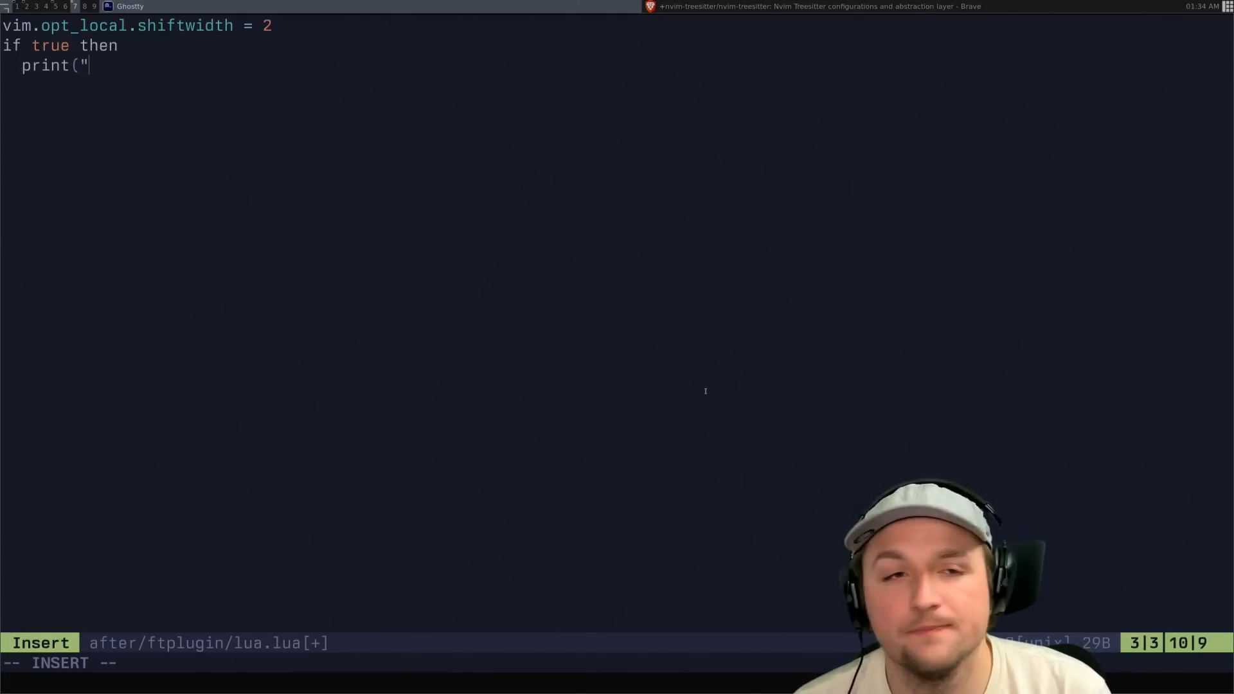
type("TWO SPACES \")")
type("local set")
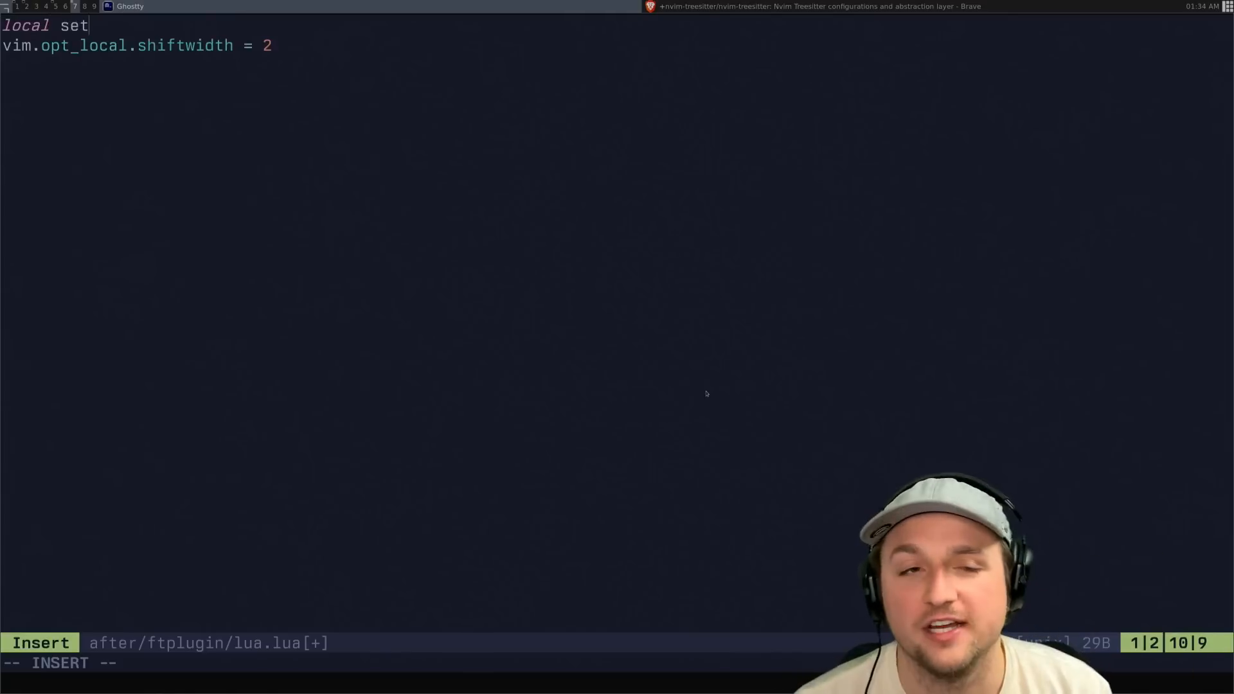
- Define local set = vim.opt_local, use set.shiftwidth = 2, and add set.number = true and set.relativenumber
type("= vim.olp")
left_click(309, 664)
type(":w")
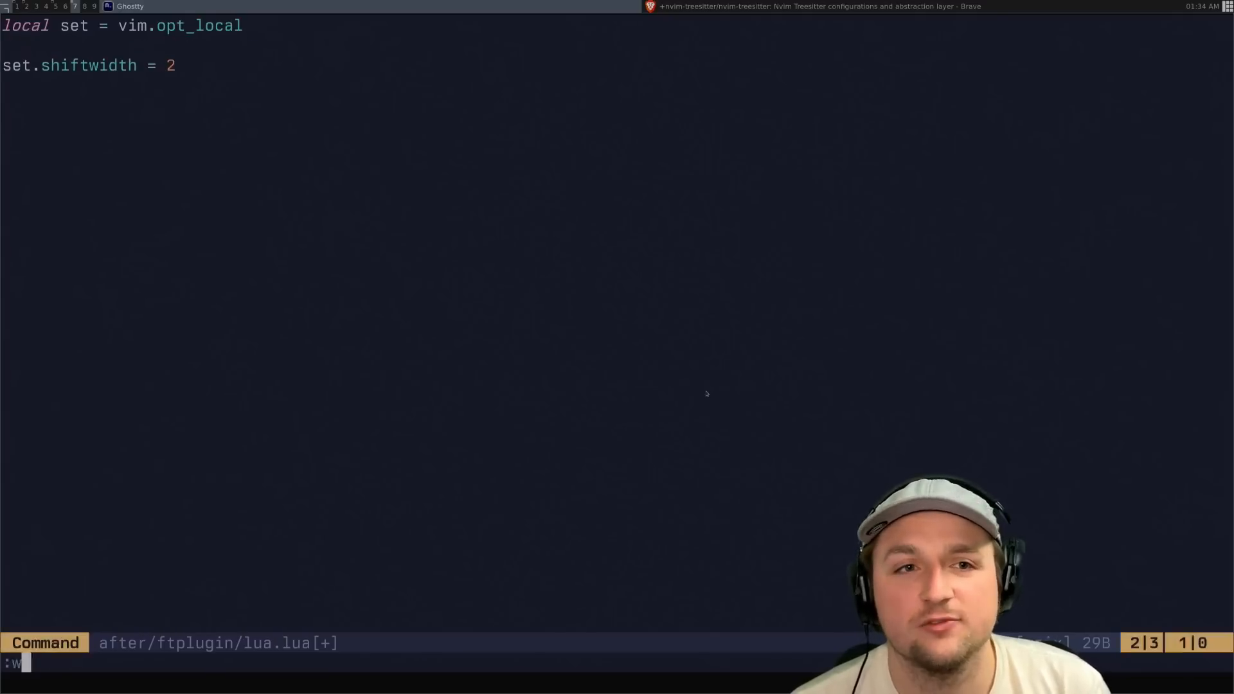
type("set.")
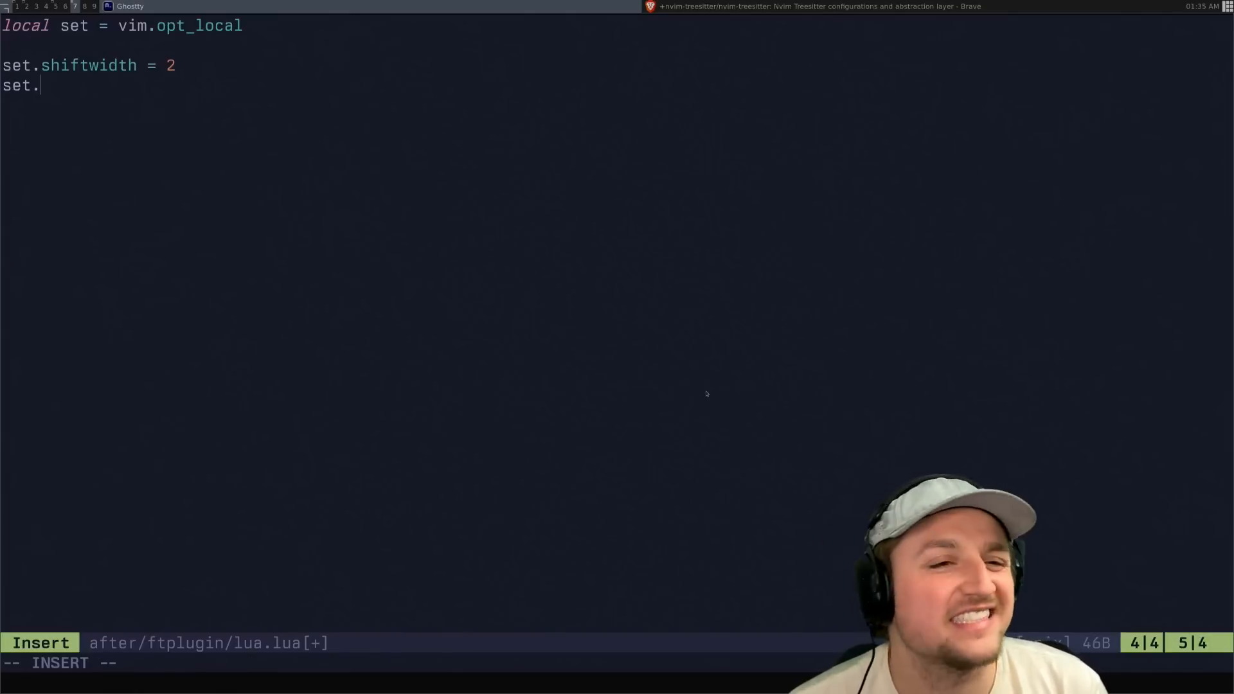
type("number = true")
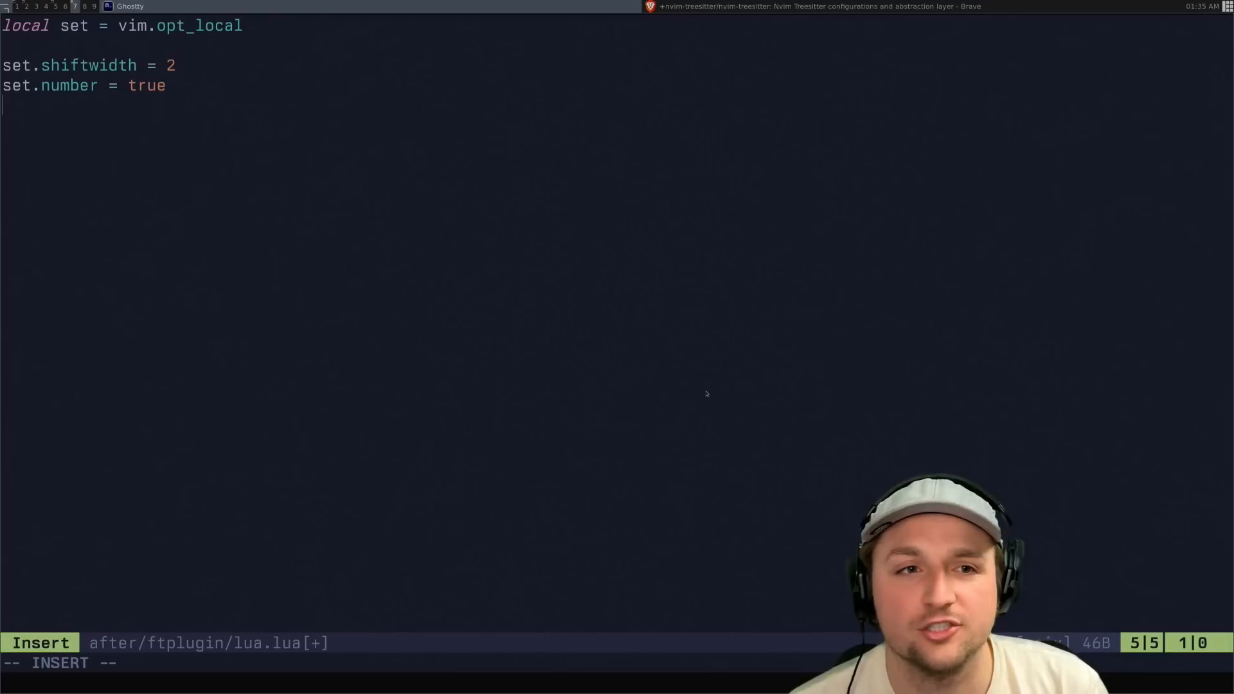
type("set.relativenumb")
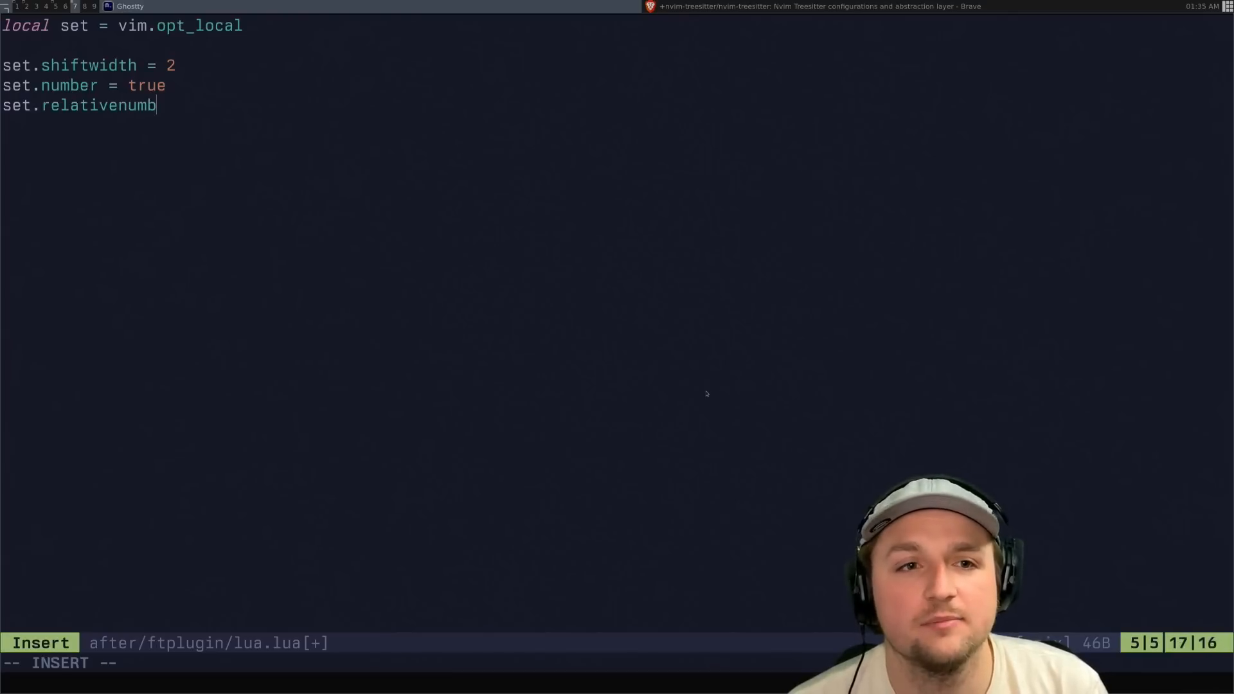